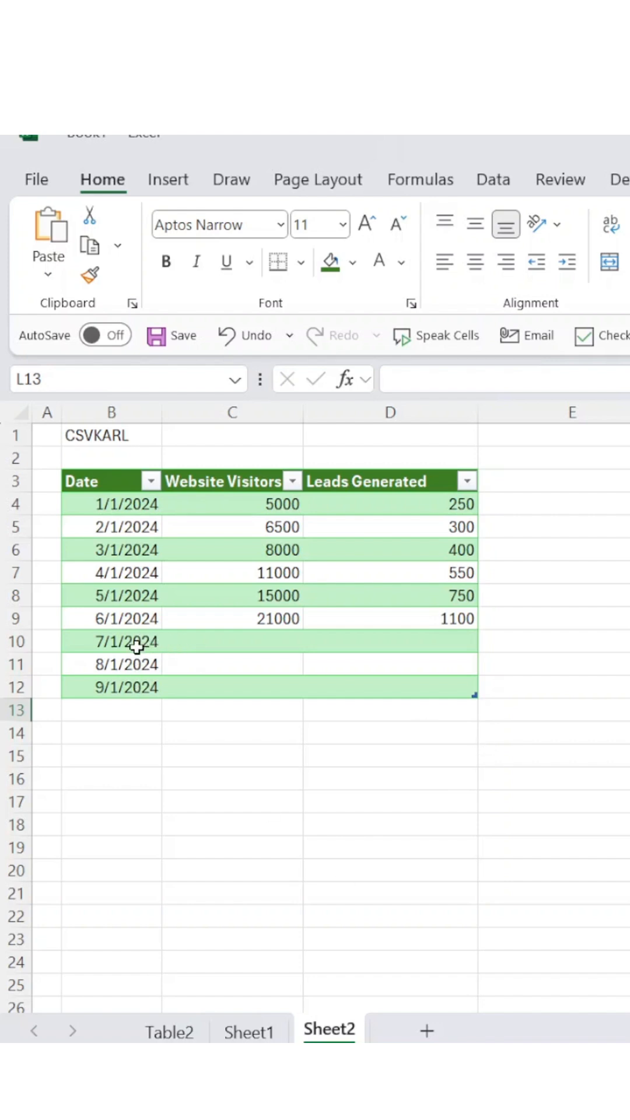
mouse_move(213, 659)
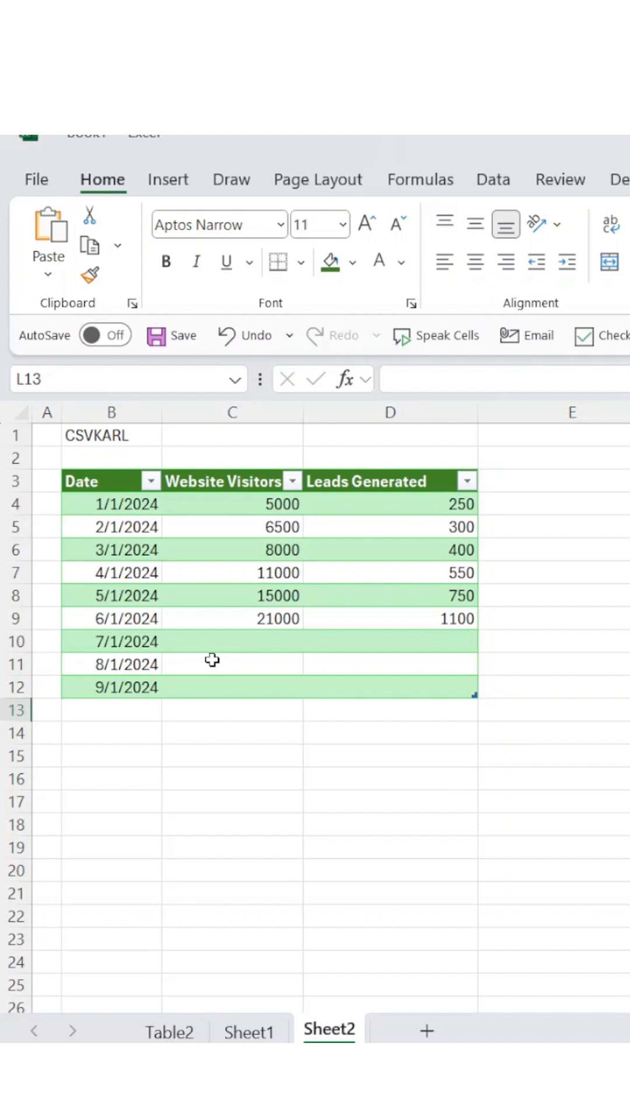
mouse_move(121, 500)
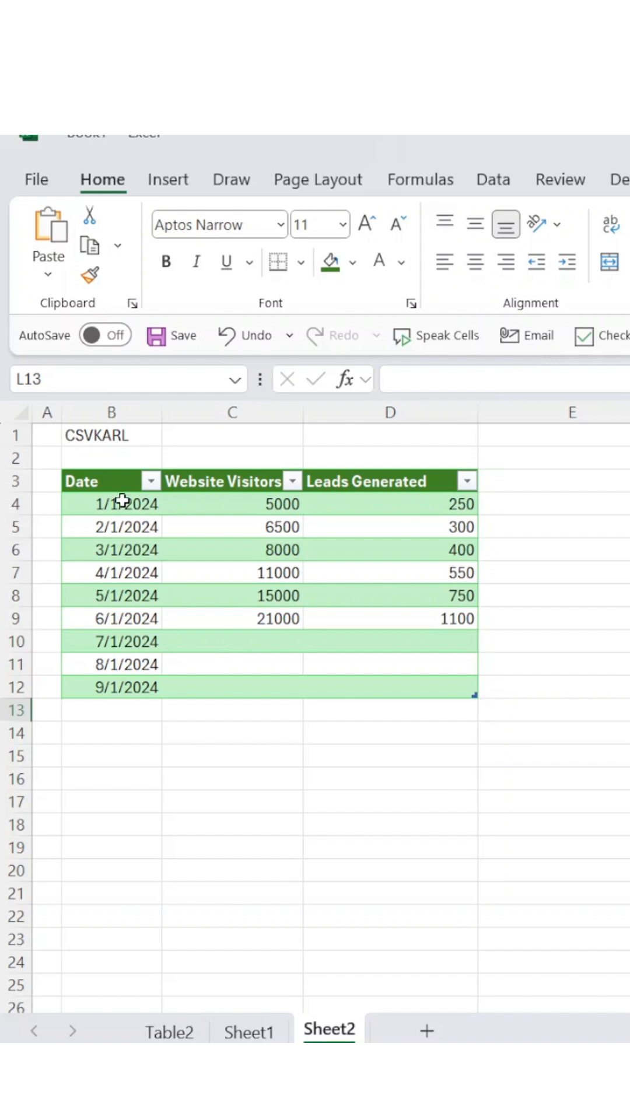
In C10, begin =GROWTH with the locked visitor range $C$4:$C$9 as known values
click(231, 640)
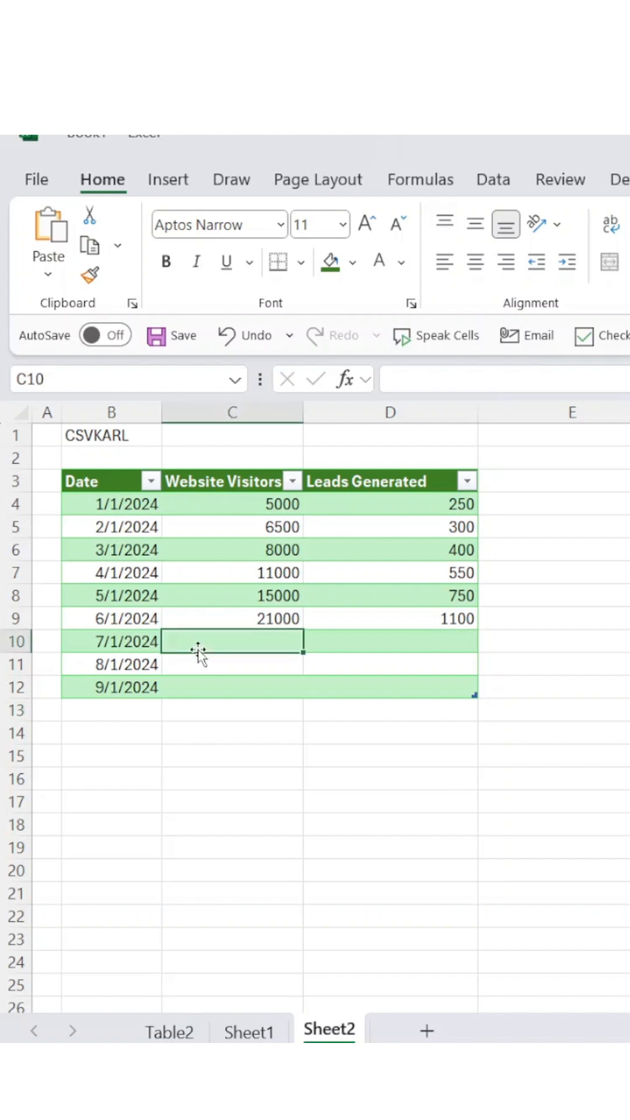
text(=GROWTH()
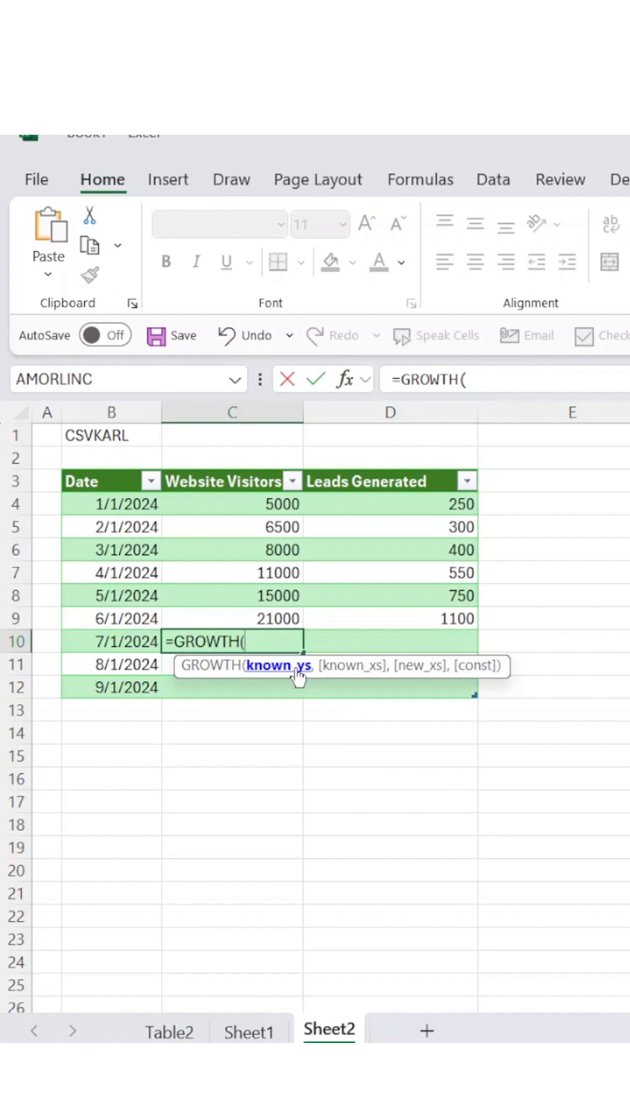
drag(232, 504, 231, 619)
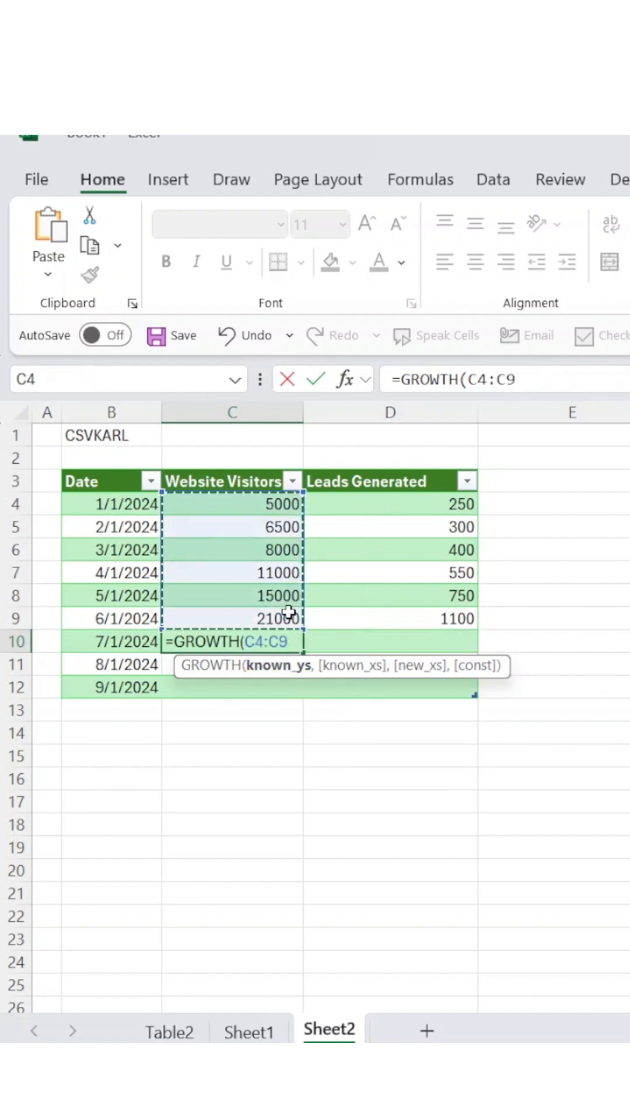
key(F4)
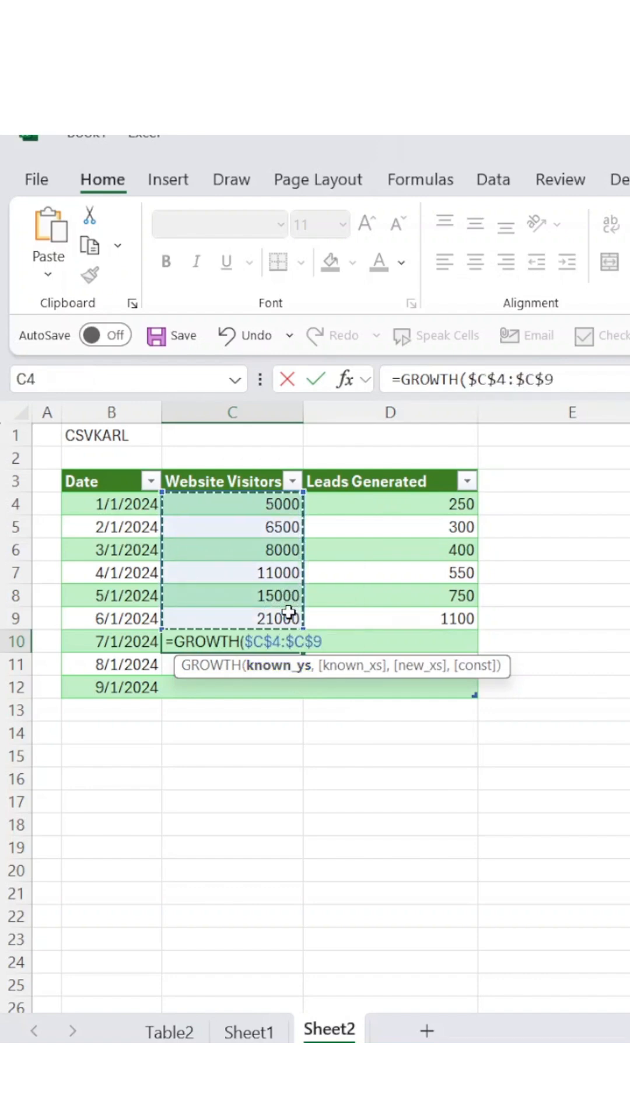
text(,$B$4:$B$9,)
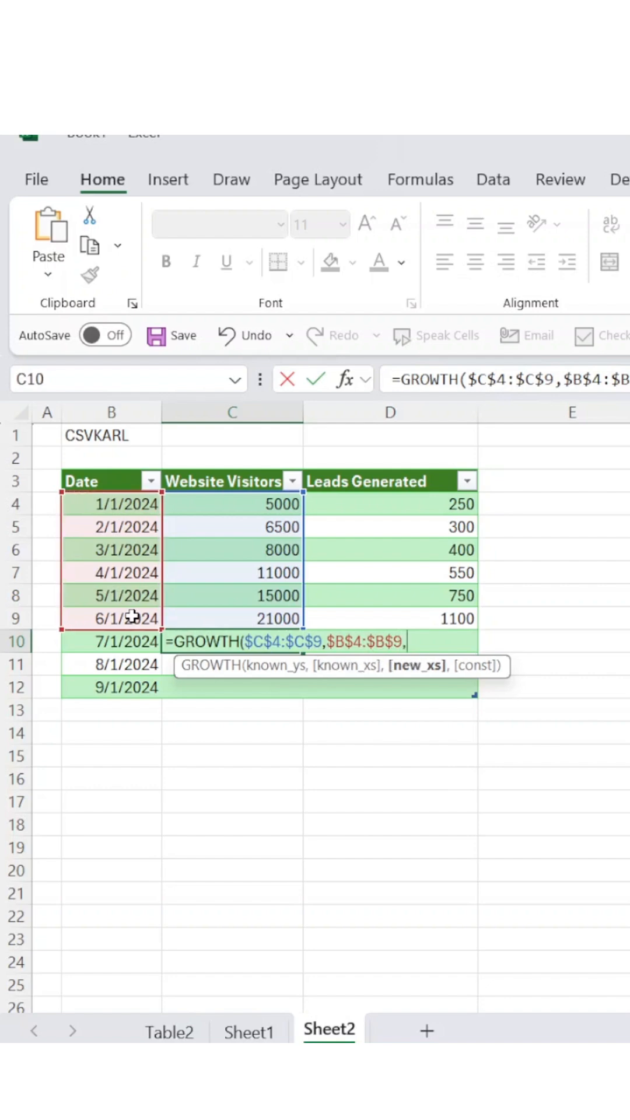
click(110, 641)
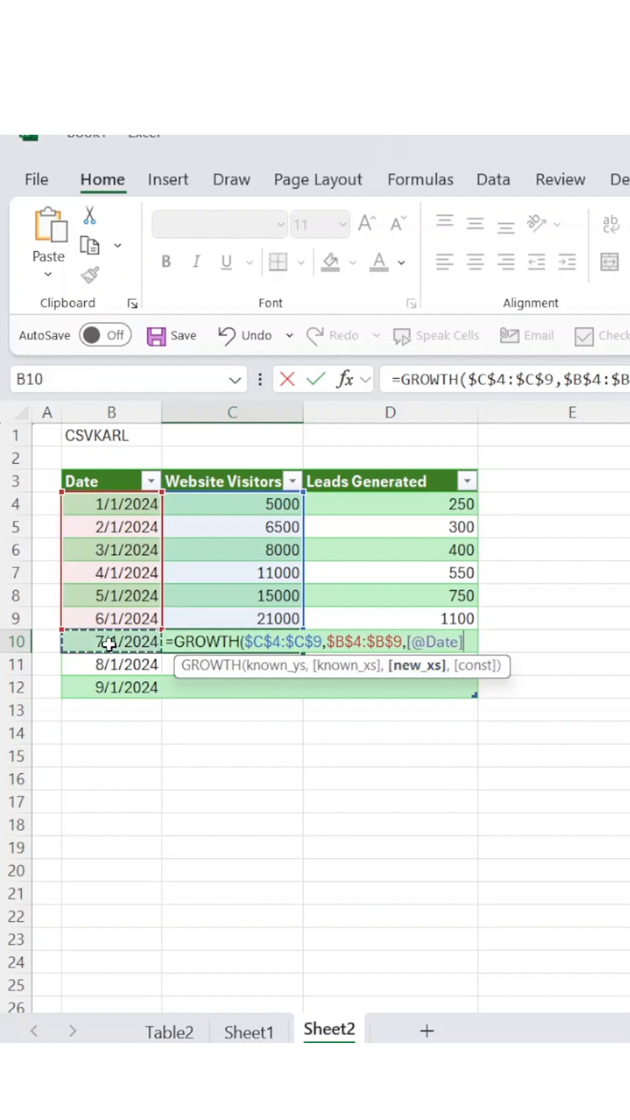
text(,)
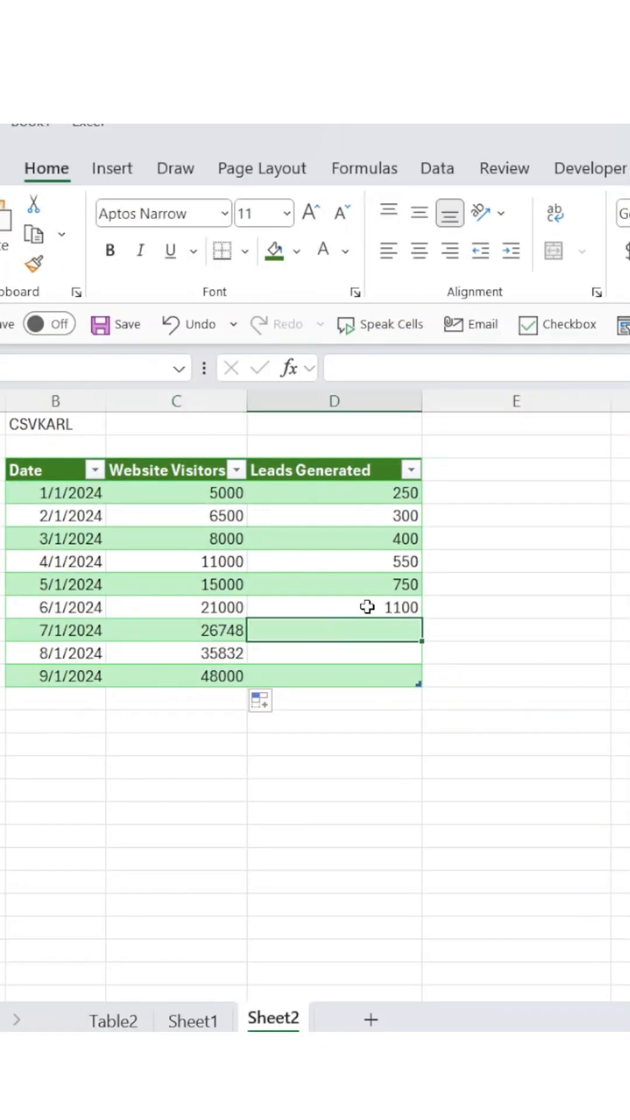
text(=GROWTH($D$4:$D$9,$B$4:$B$9,)
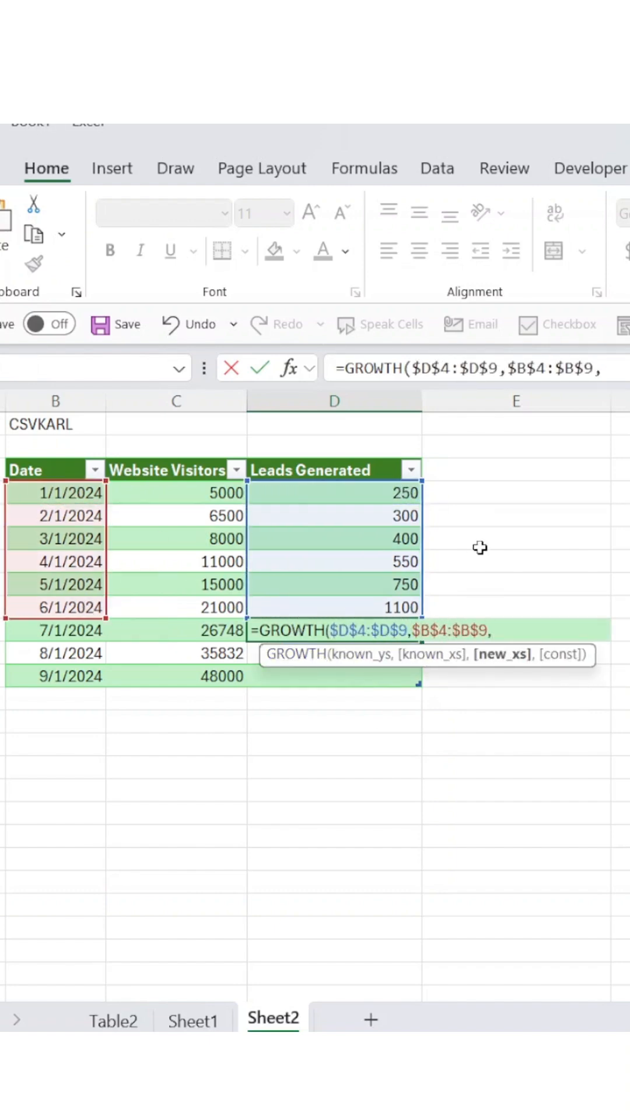
key(Enter)
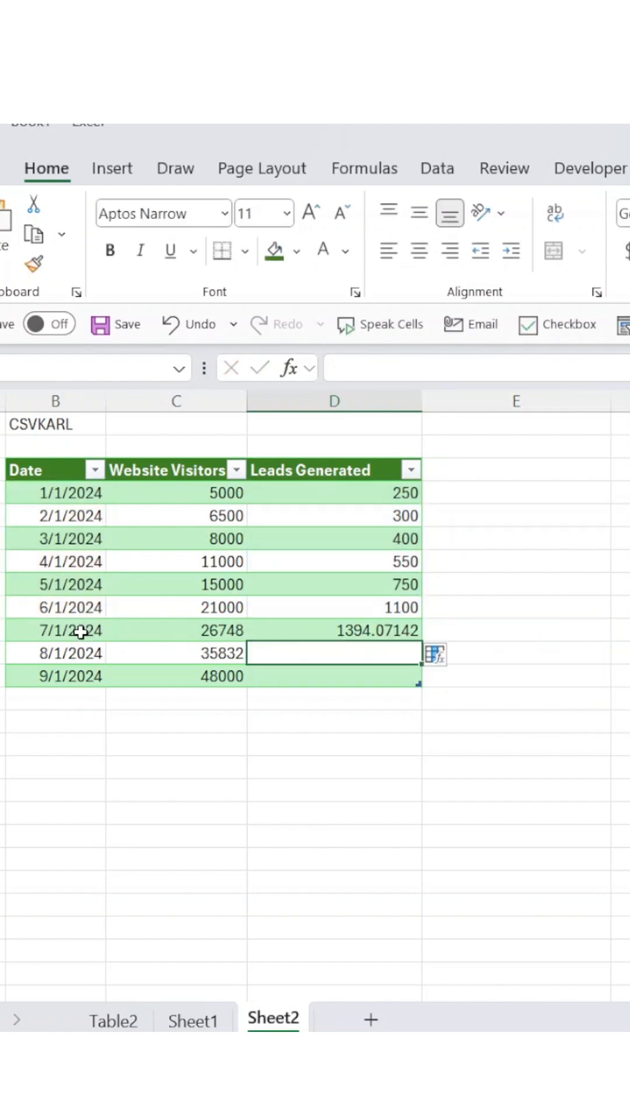